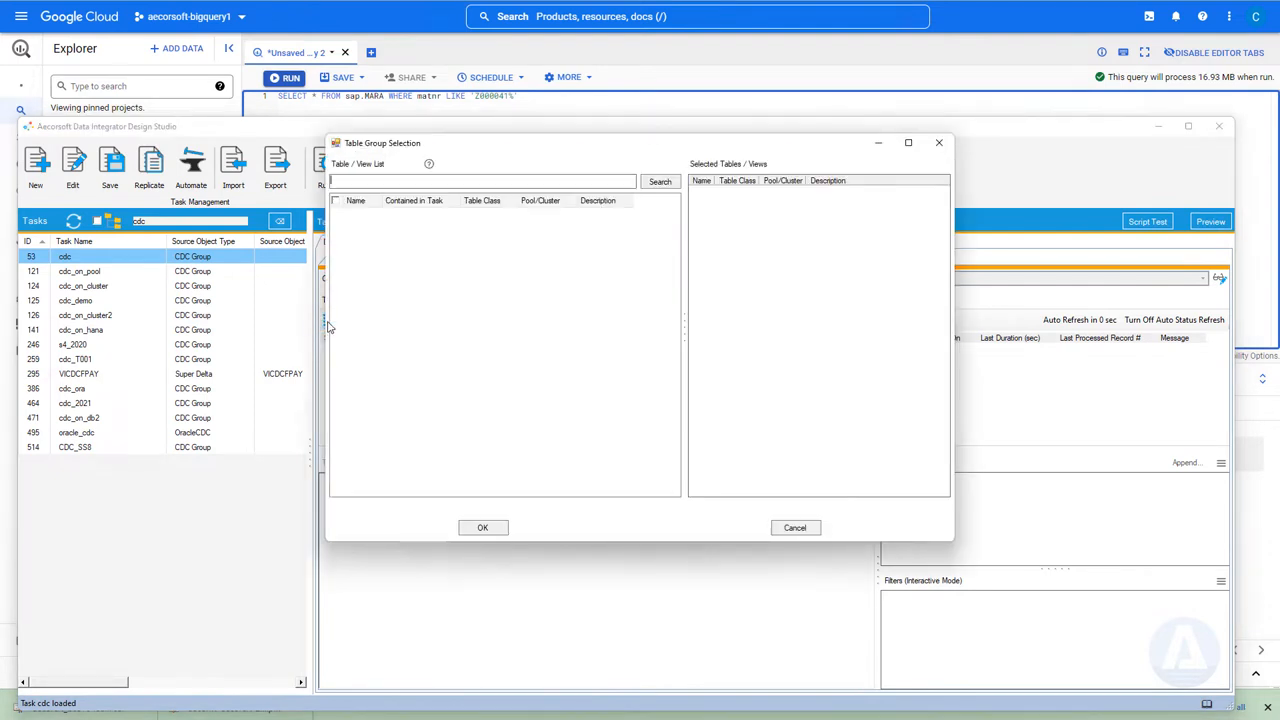
- Search the Table Group Selection for MARA,MAKT and add both tables to the cdc task
{"action": "type", "text": "MARA,MA"}
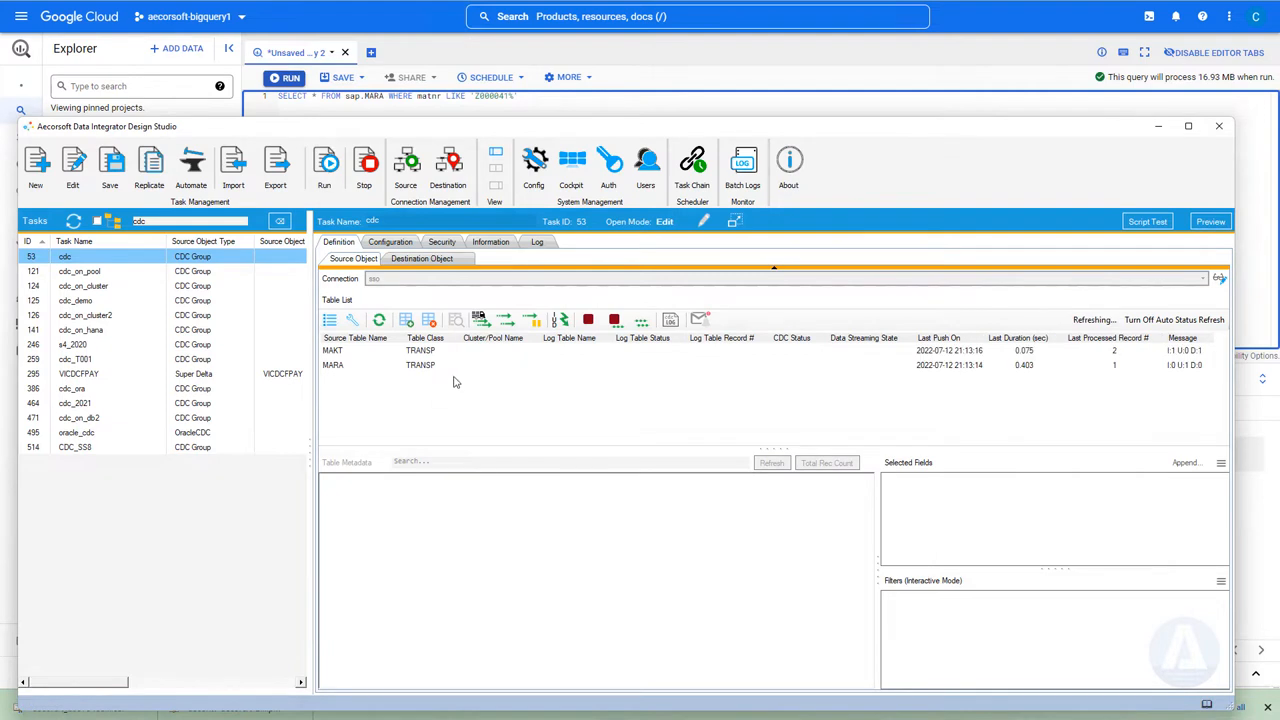
{"action": "mouse_move", "coordinate": [480, 320]}
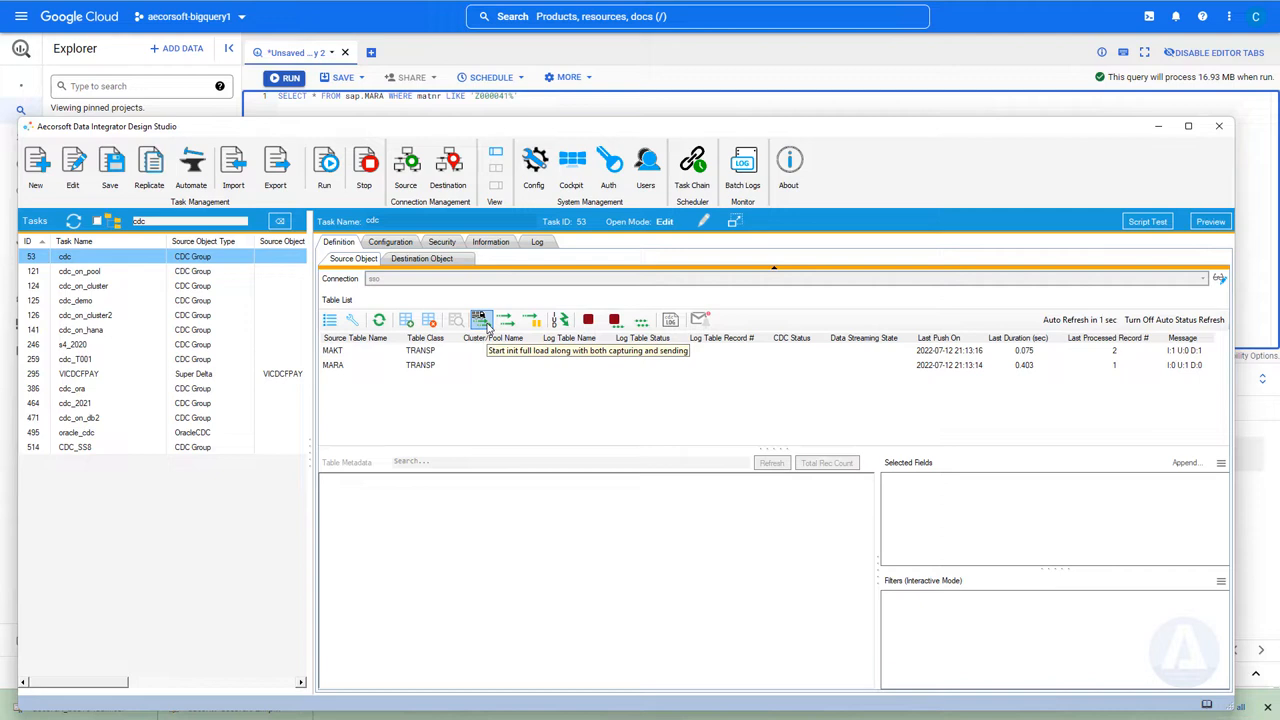
- Start the initial full load with capturing and sending for all tables, confirming the prompt
{"action": "left_click", "coordinate": [480, 320]}
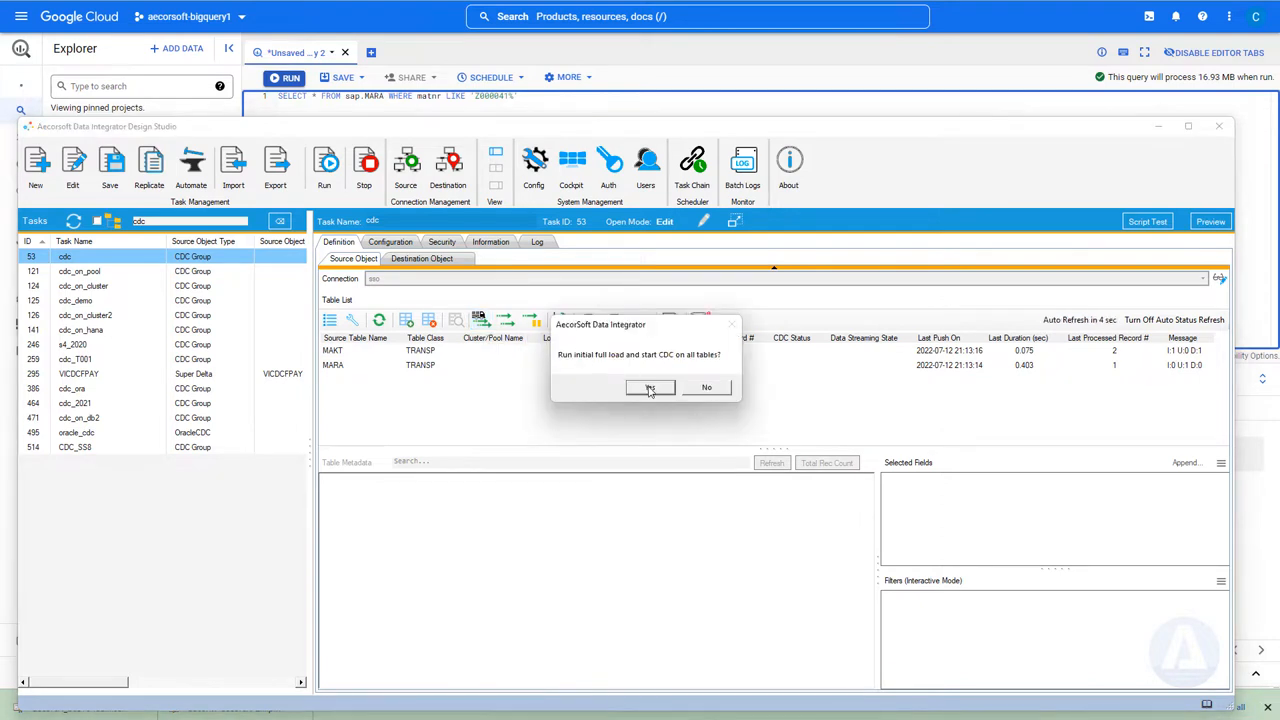
{"action": "left_click", "coordinate": [648, 388]}
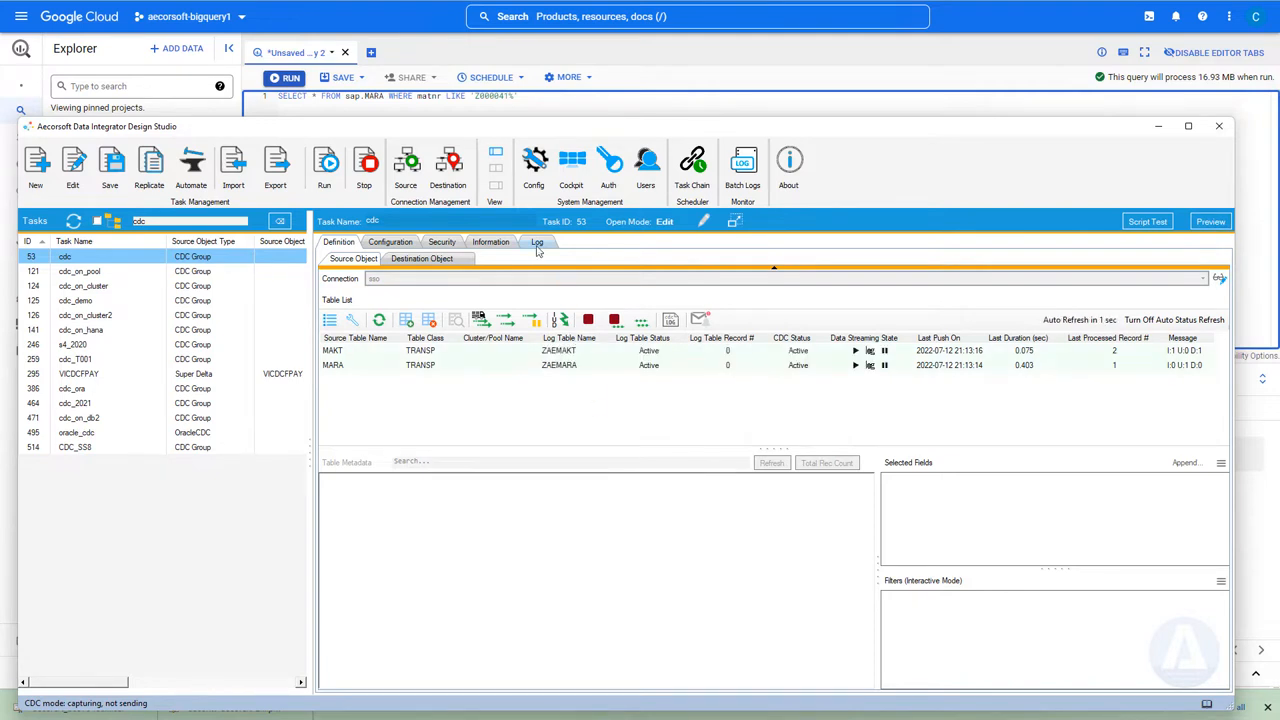
{"action": "left_click", "coordinate": [536, 240]}
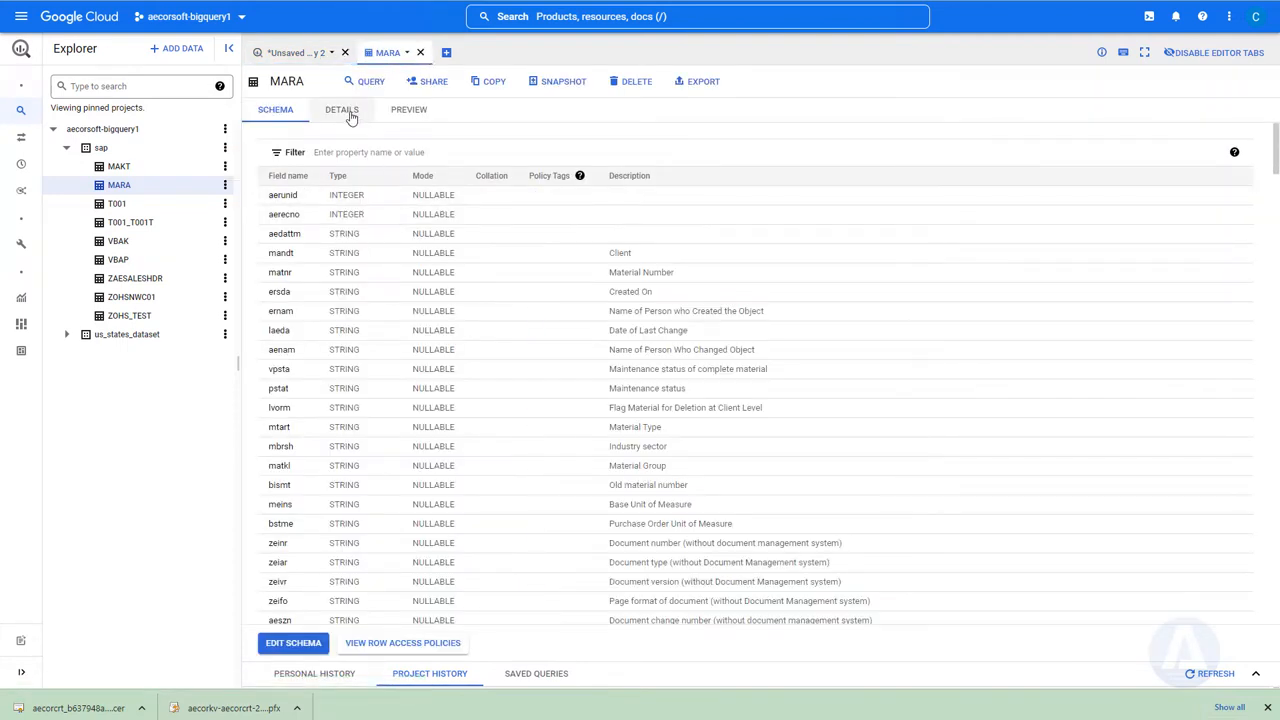
- Review MARA's details and preview MARA and MAKT rows, then return to the unsaved query
{"action": "left_click", "coordinate": [340, 110]}
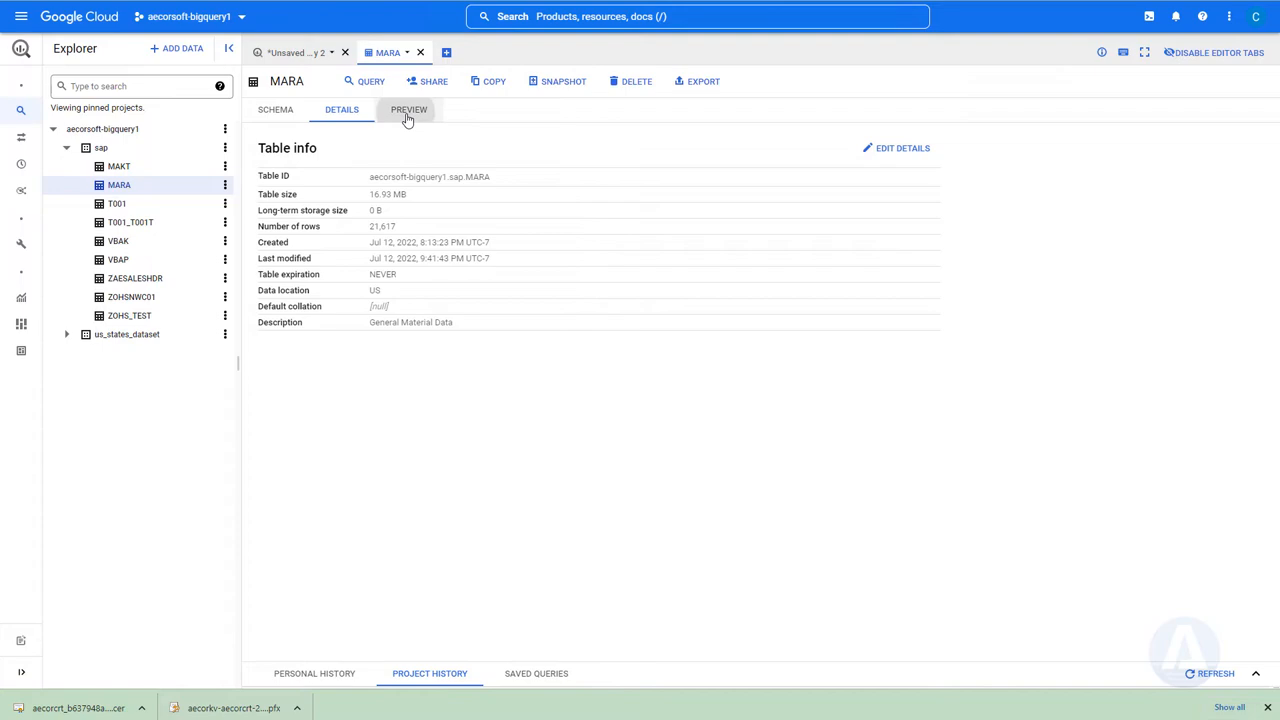
{"action": "left_click", "coordinate": [408, 108]}
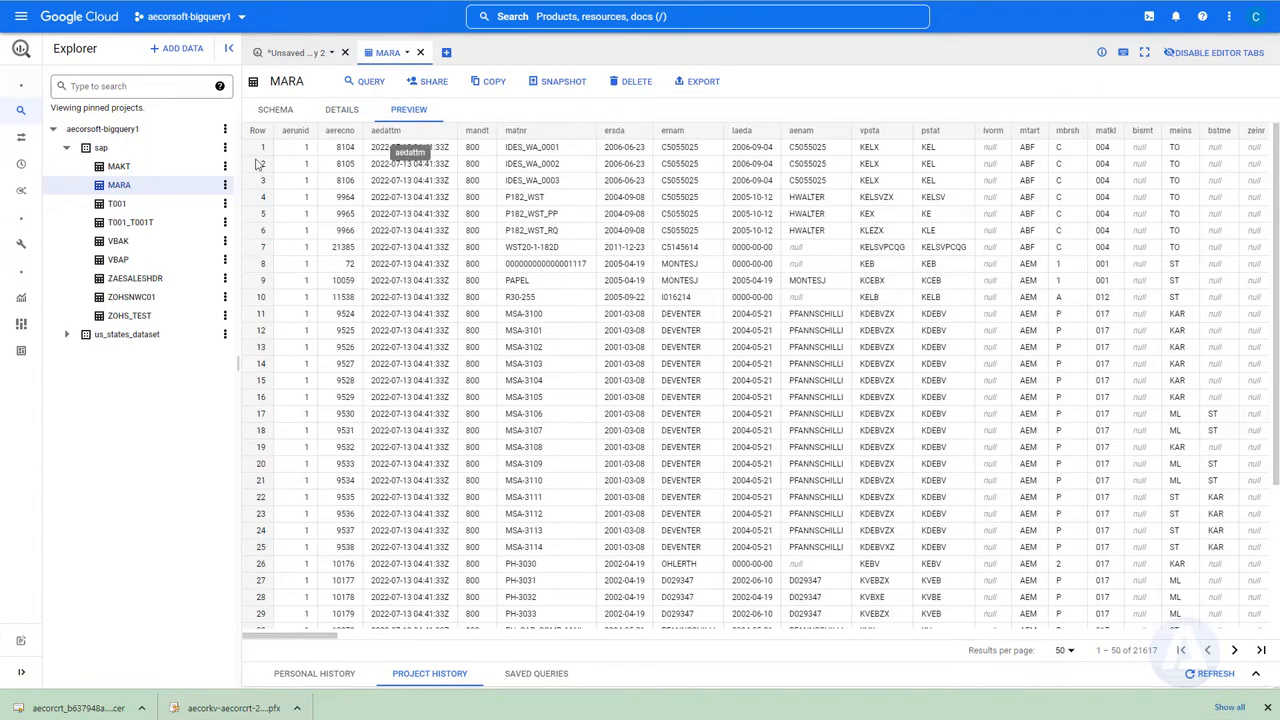
{"action": "left_click", "coordinate": [118, 166]}
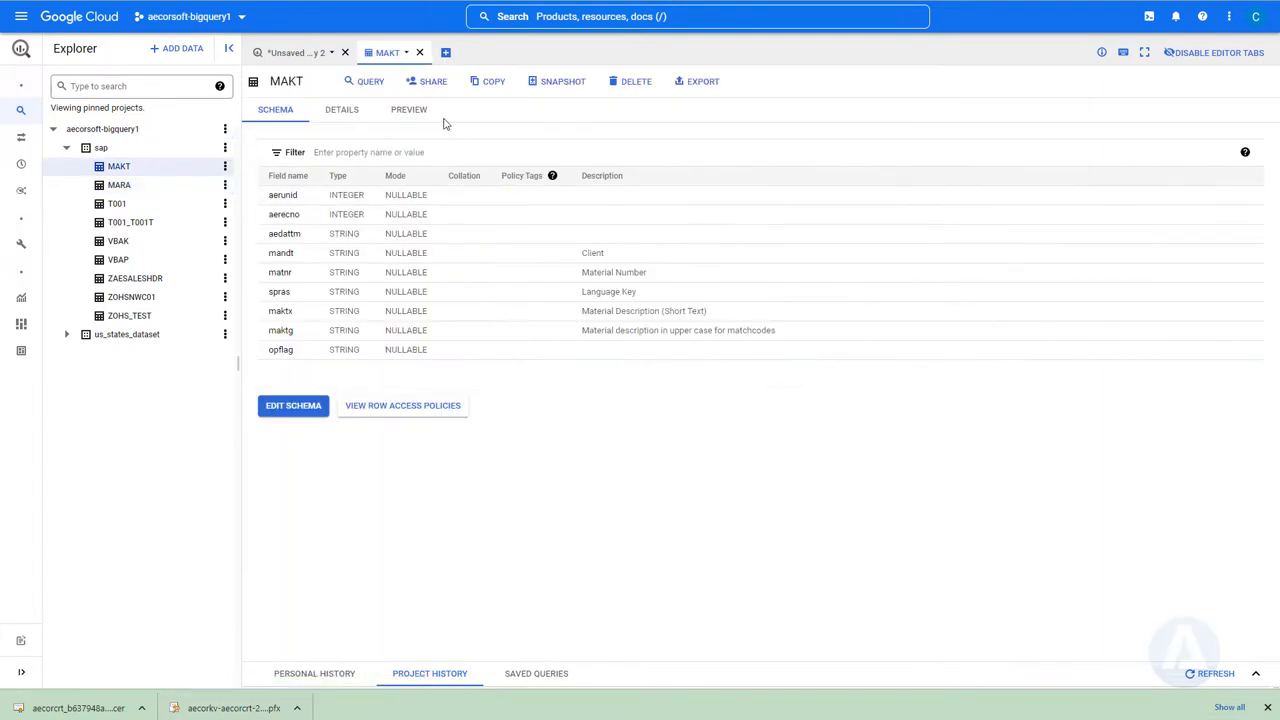
{"action": "left_click", "coordinate": [408, 108]}
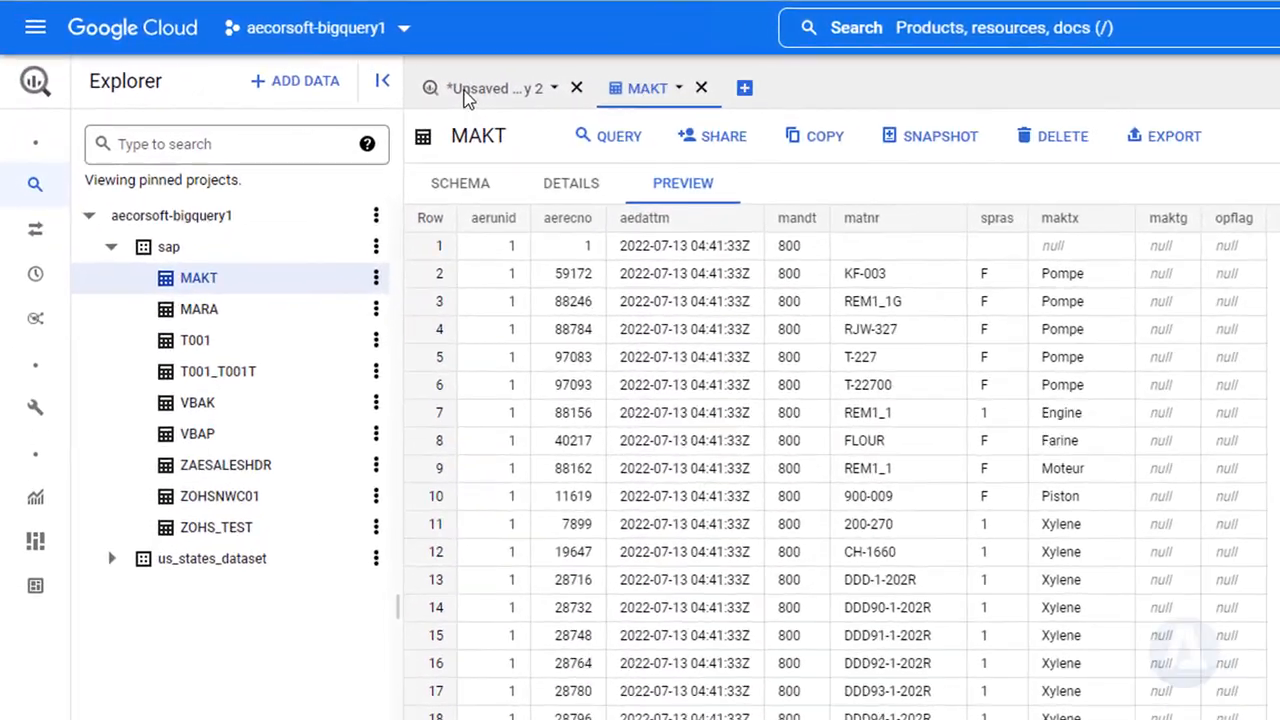
{"action": "left_click", "coordinate": [490, 88]}
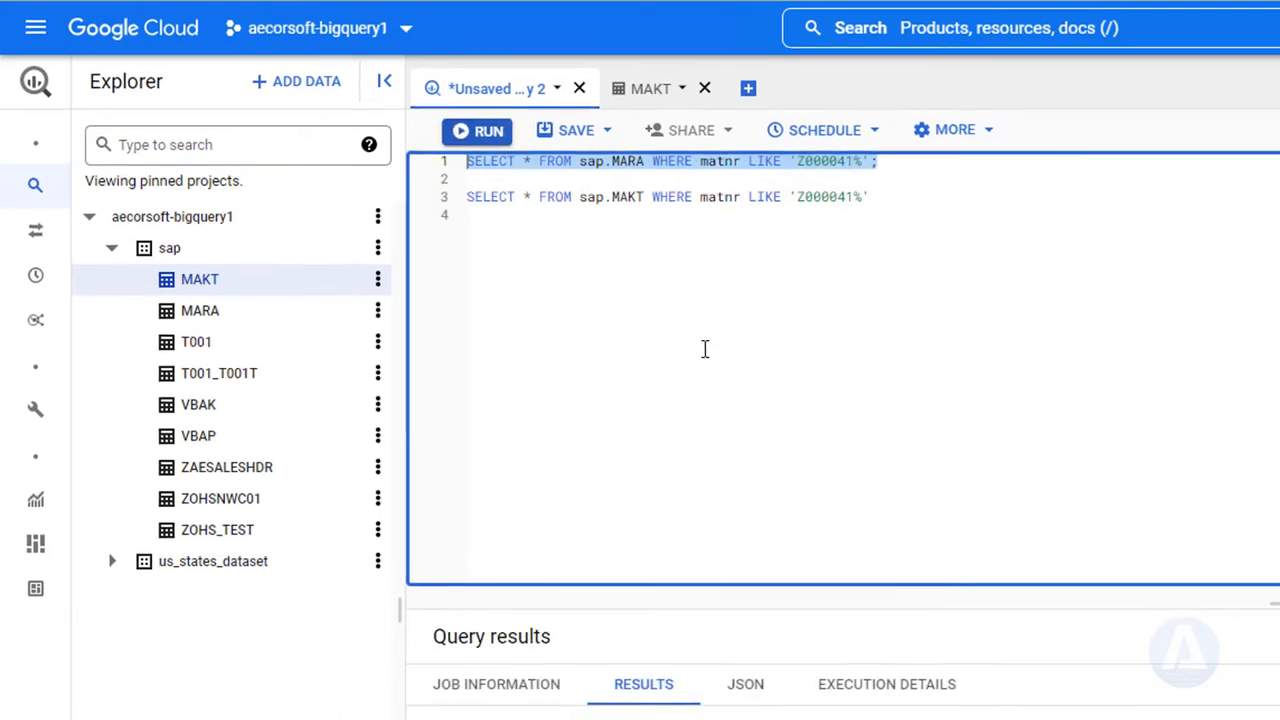
- Run the MARA query for matnr Z000041 returning one row, then select the MAKT query
{"action": "left_click", "coordinate": [478, 130]}
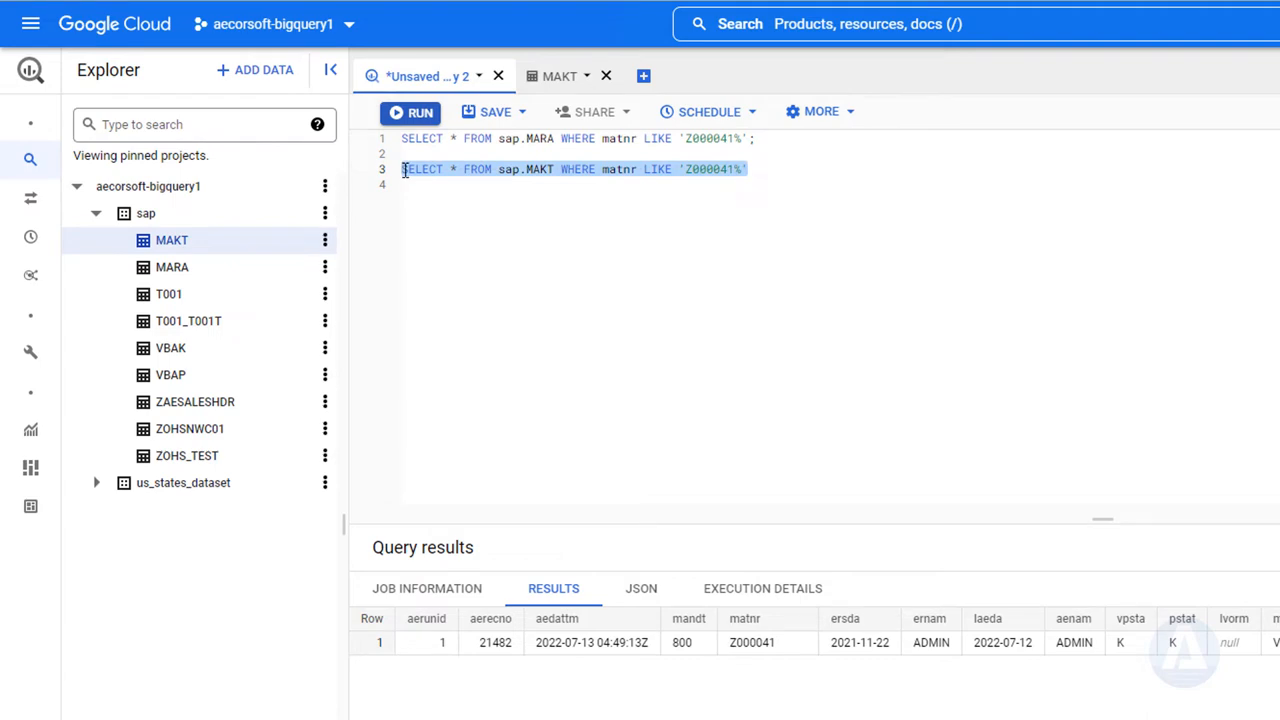
{"action": "left_click", "coordinate": [412, 112]}
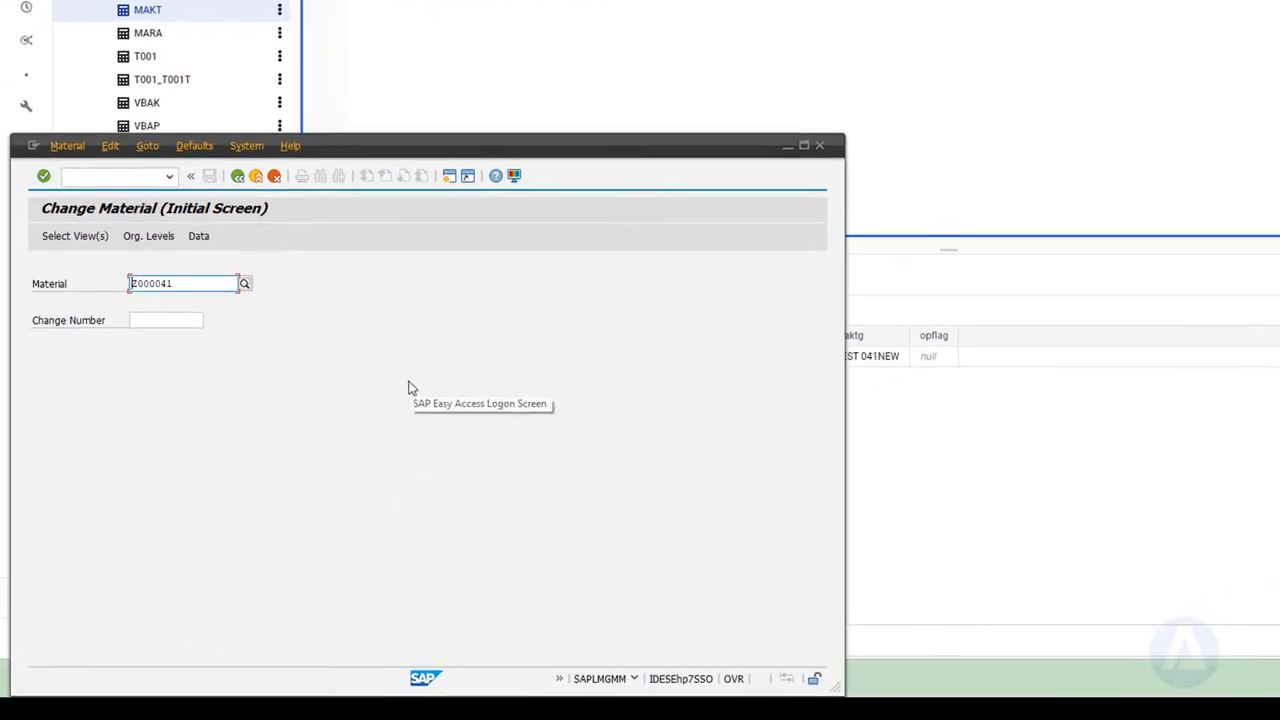
- Edit Z000041's Basic Data views, setting description 'test 041updated' and base unit PC
{"action": "left_click", "coordinate": [74, 236]}
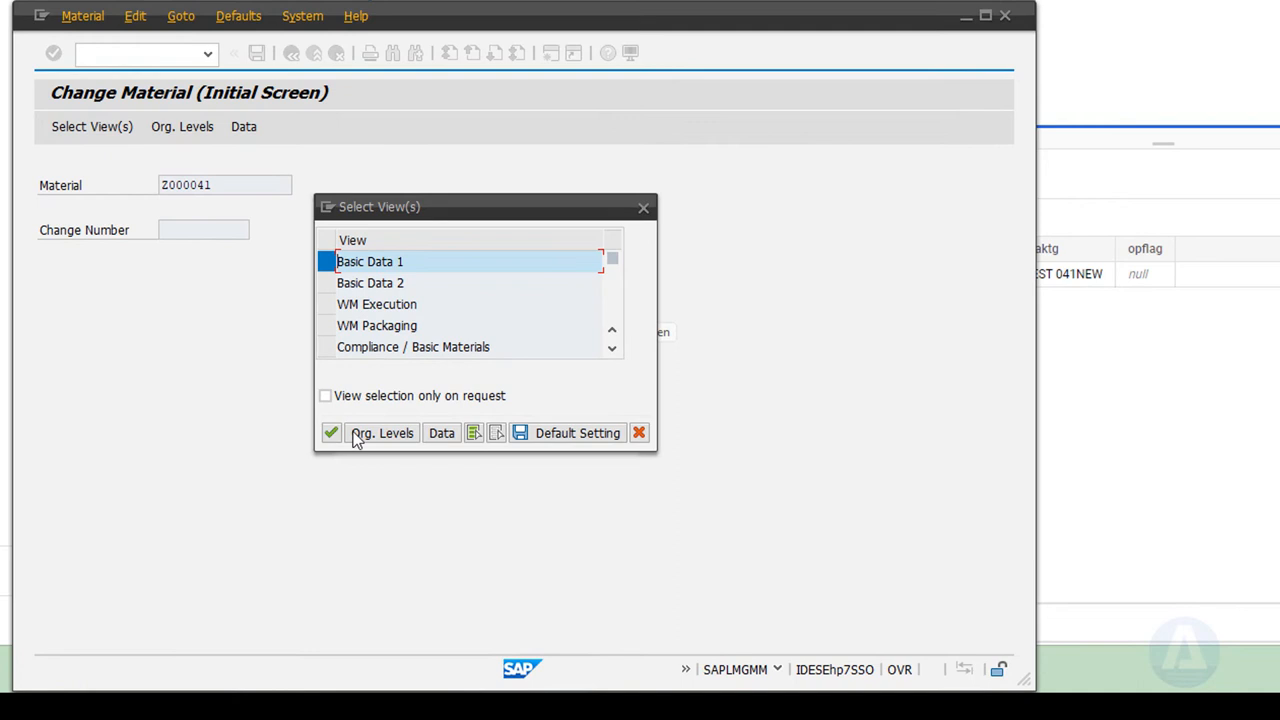
{"action": "left_click", "coordinate": [332, 432]}
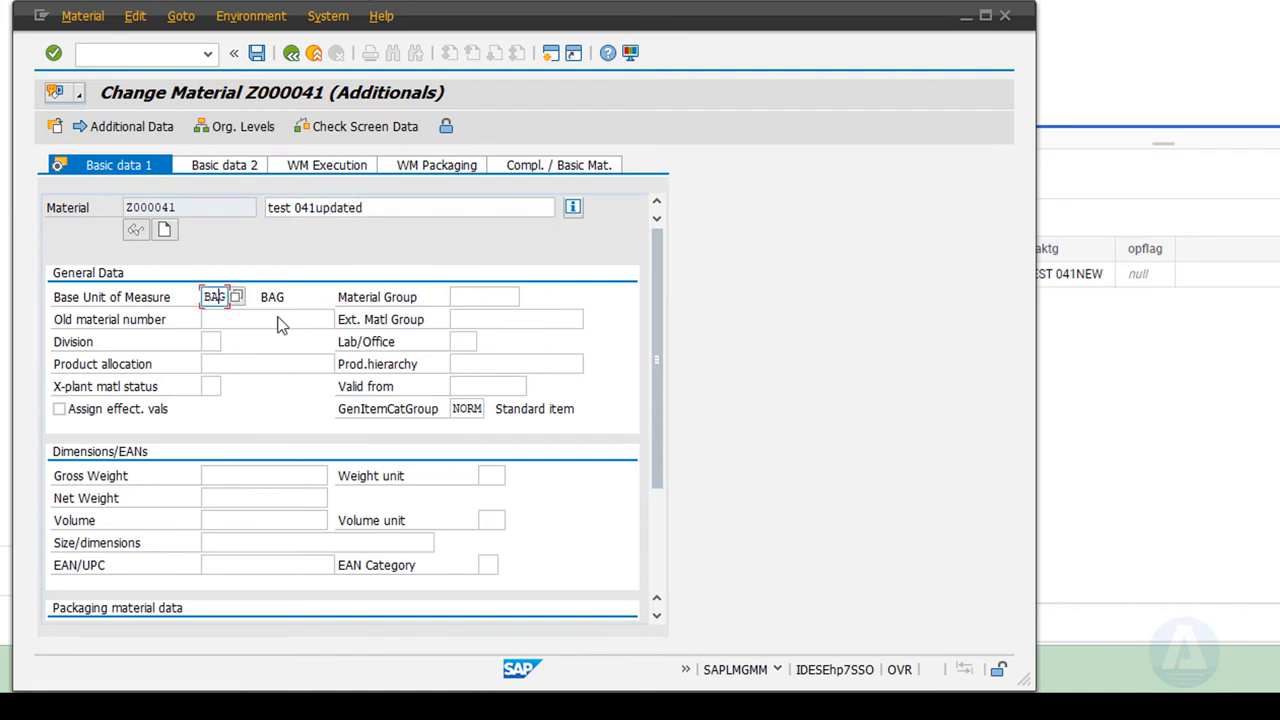
{"action": "type", "text": "PC"}
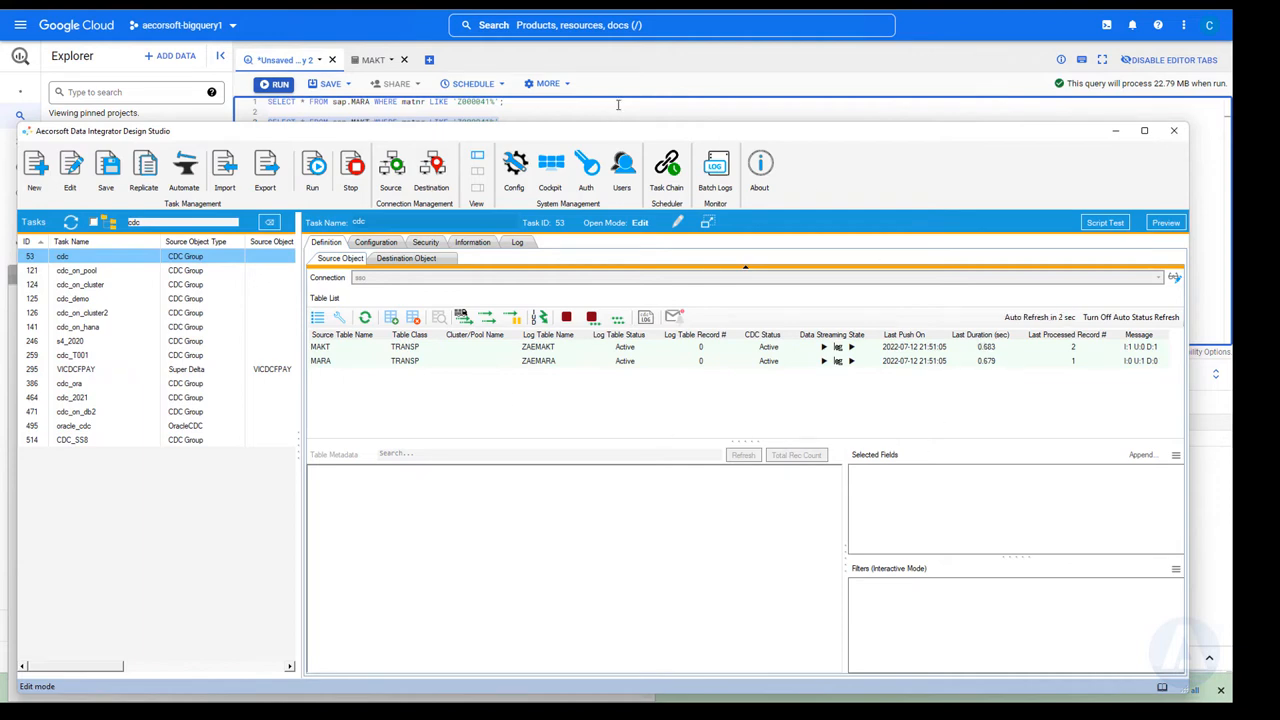
- Check Last Processed Record # for MAKT and MARA in the cdc task's Table List
{"action": "left_click", "coordinate": [1172, 130]}
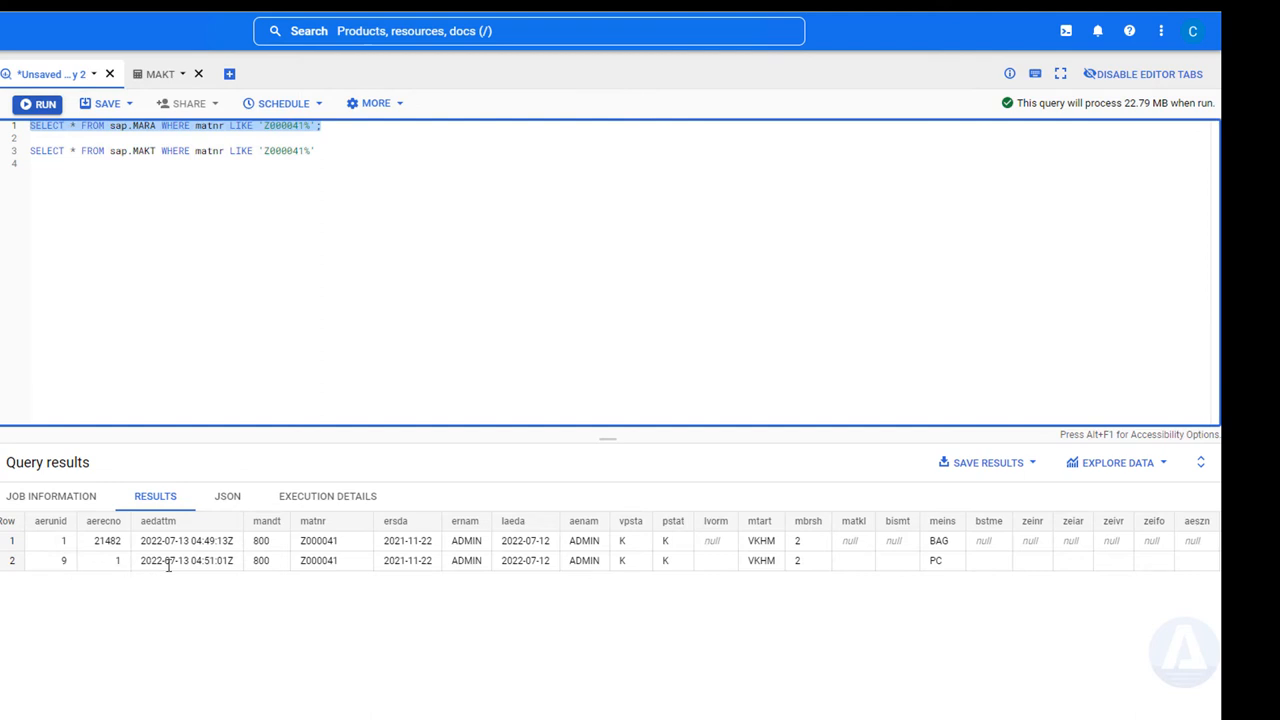
{"action": "mouse_move", "coordinate": [564, 584]}
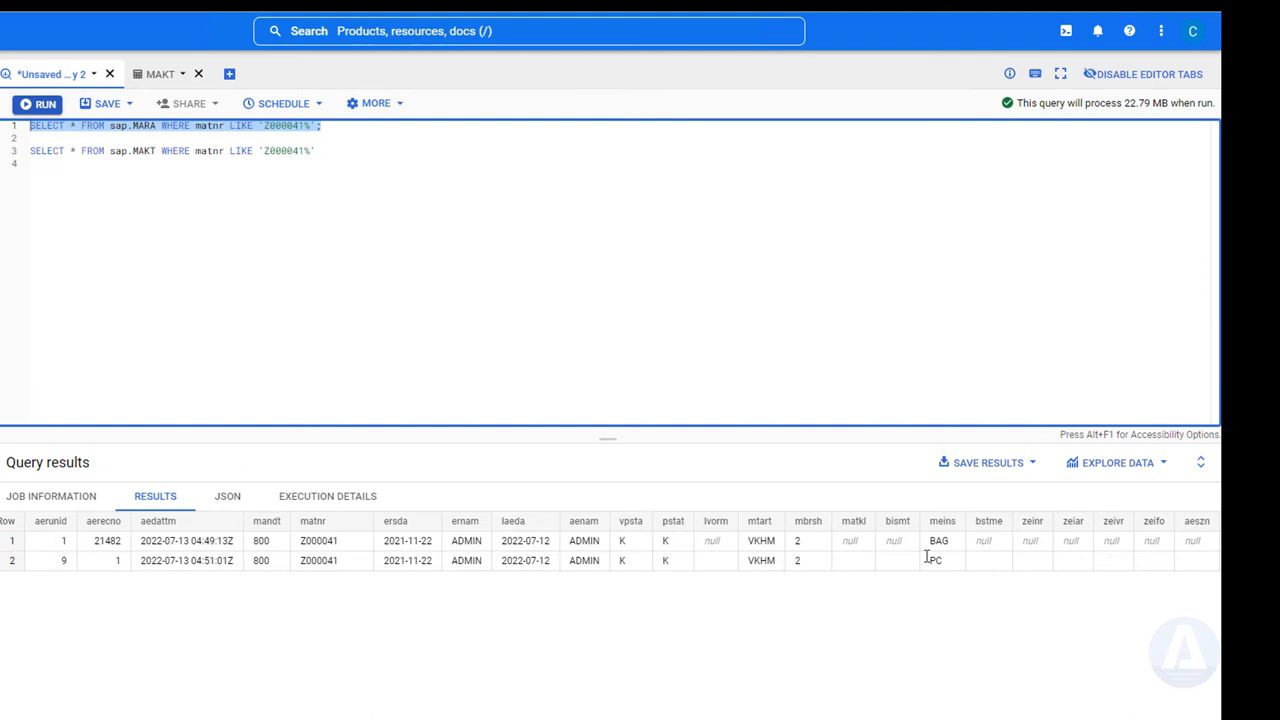
- Inspect the MARA results' opflag column, then select the MAKT query to run next
{"action": "scroll", "scroll_direction": "right", "scroll_amount": 3}
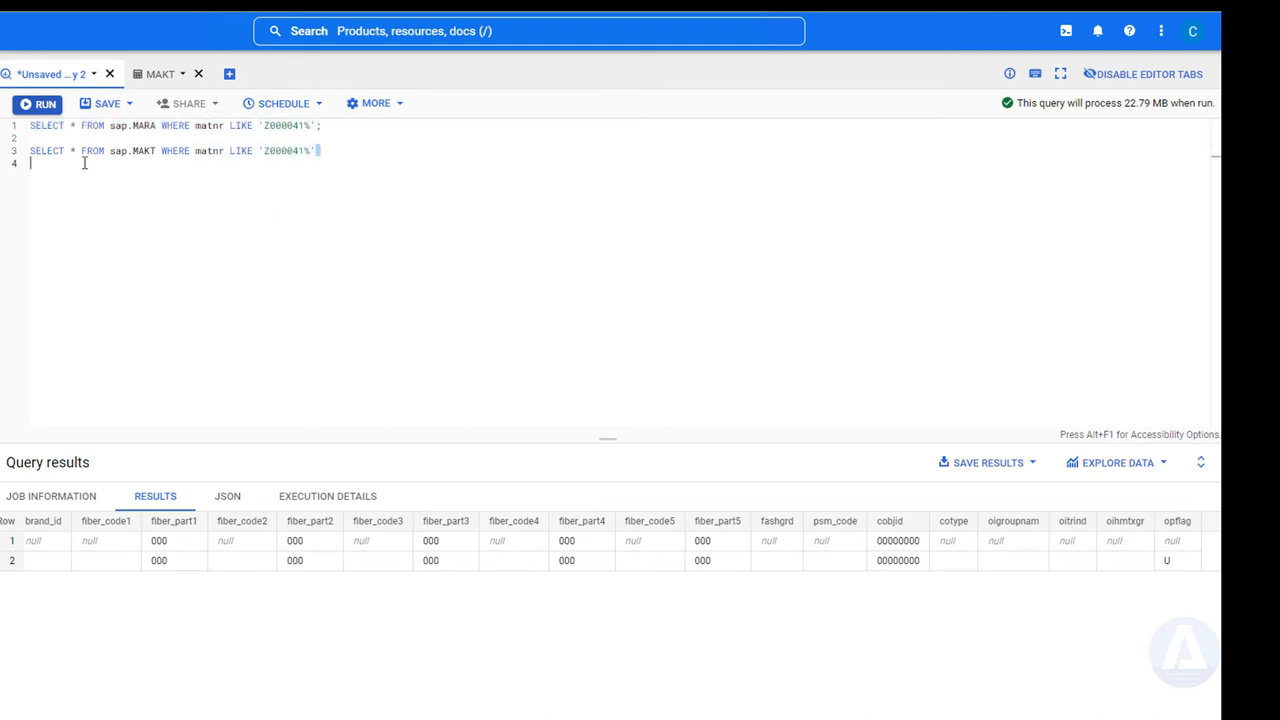
{"action": "left_click", "coordinate": [40, 104]}
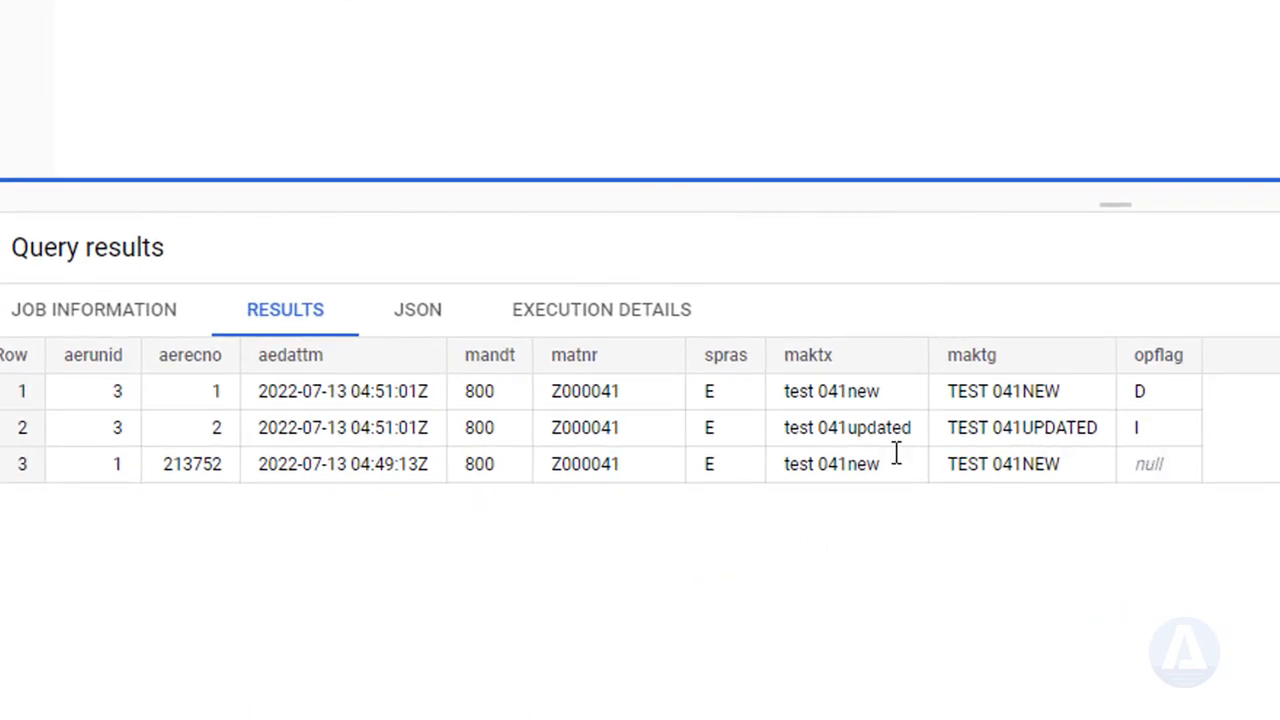
{"action": "mouse_move", "coordinate": [330, 432]}
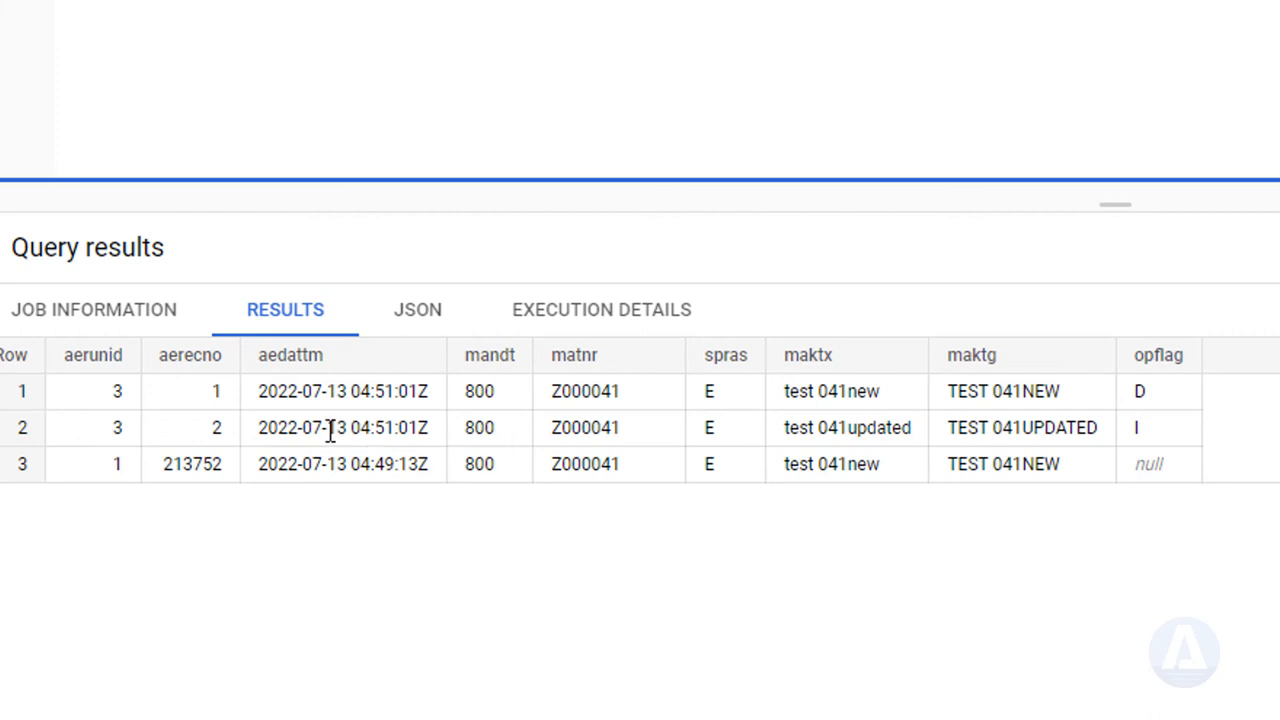